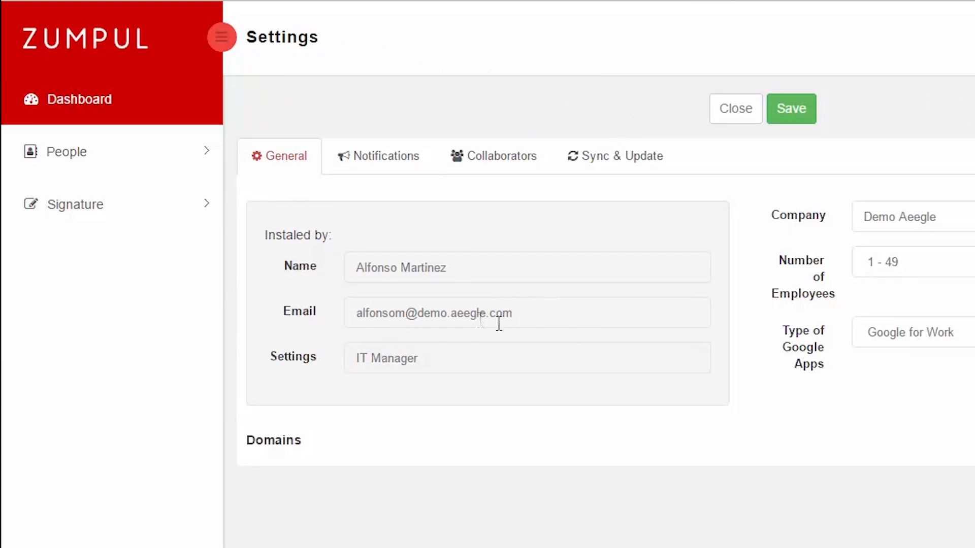
Show the empty Signatures list under Signature in the sidebar.
left_click(387, 156)
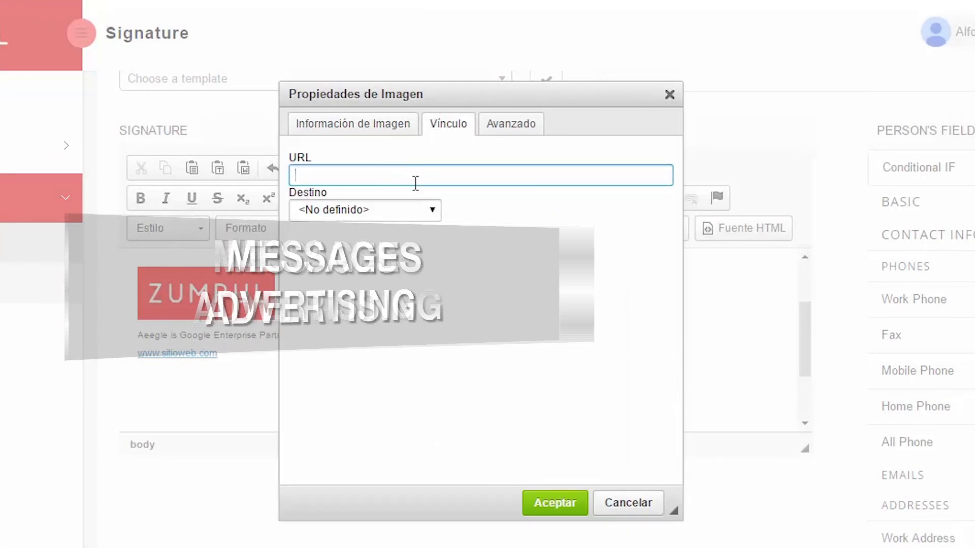
left_click(364, 209)
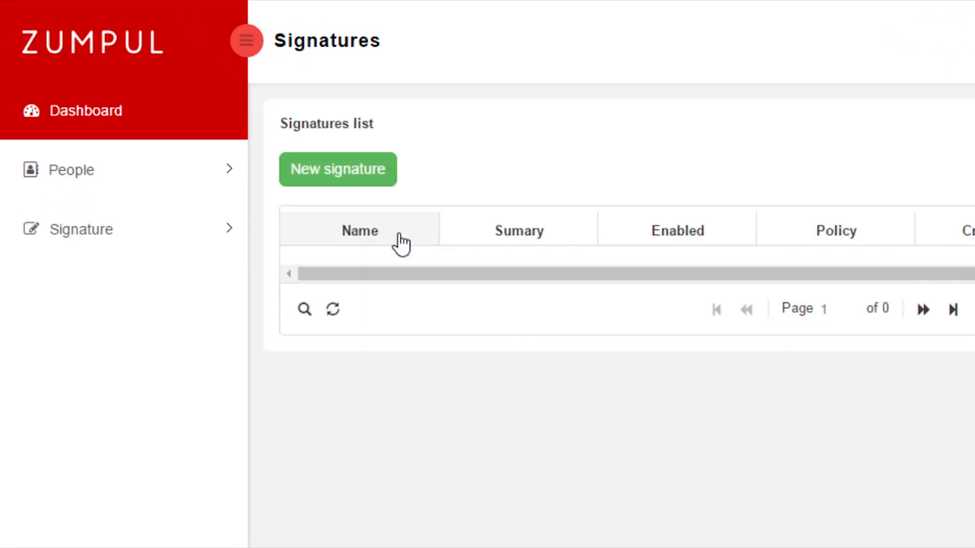
Start the new signature Firma and insert the primary email placeholder.
left_click(338, 170)
type("plant")
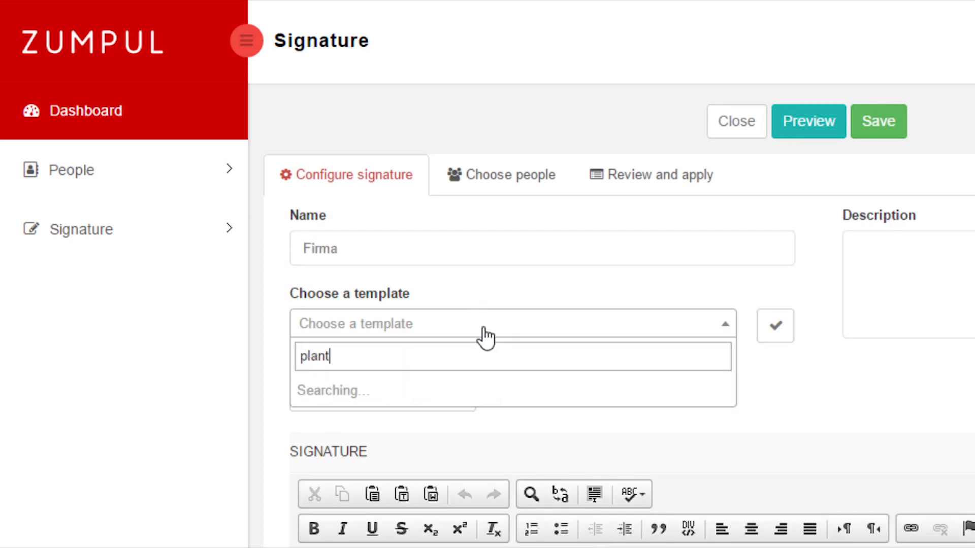
scroll("down", 3)
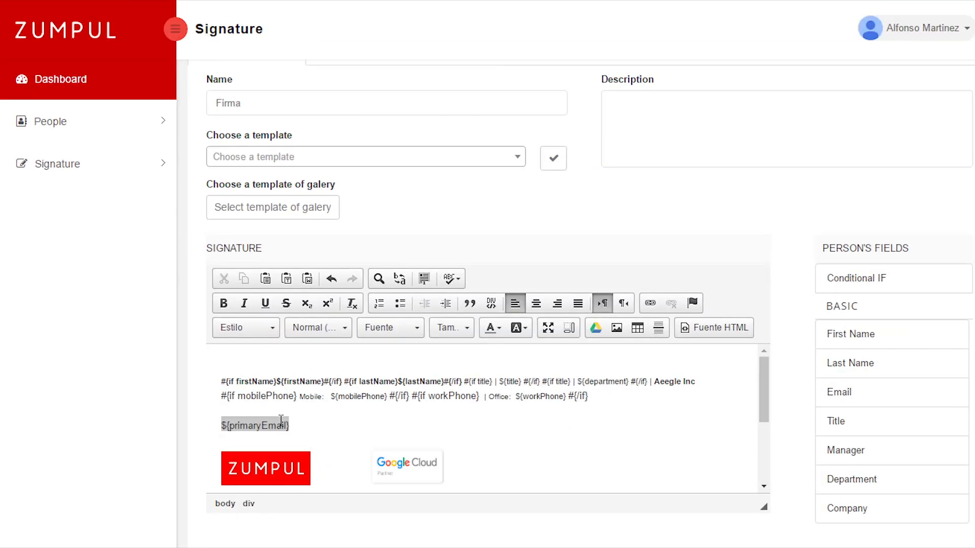
left_click(714, 327)
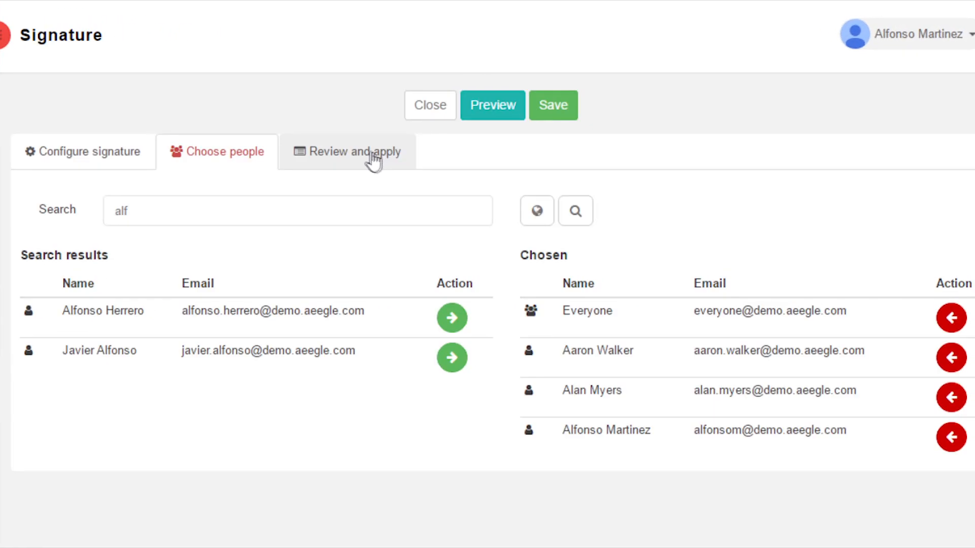
Schedule Firma as Mensual at 09:52 PM and apply it now.
left_click(370, 152)
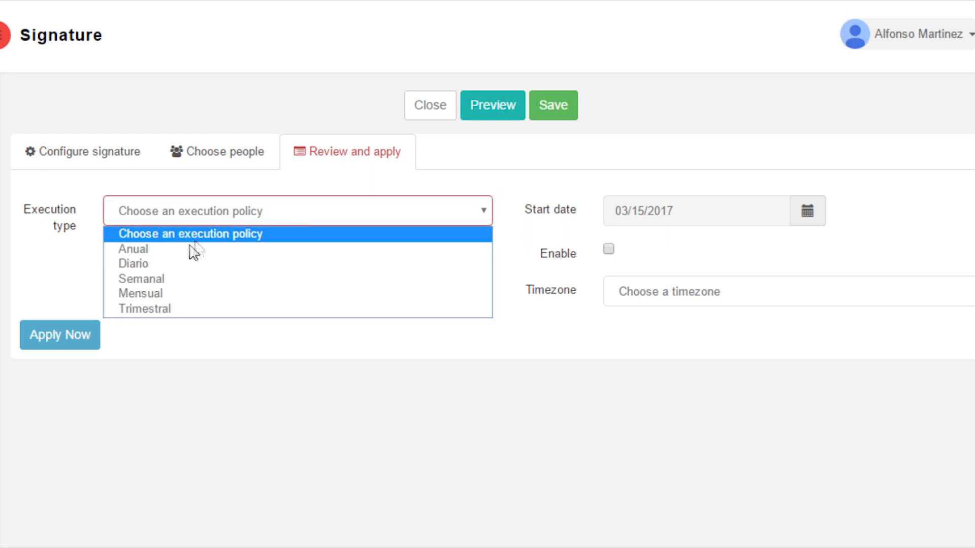
left_click(140, 293)
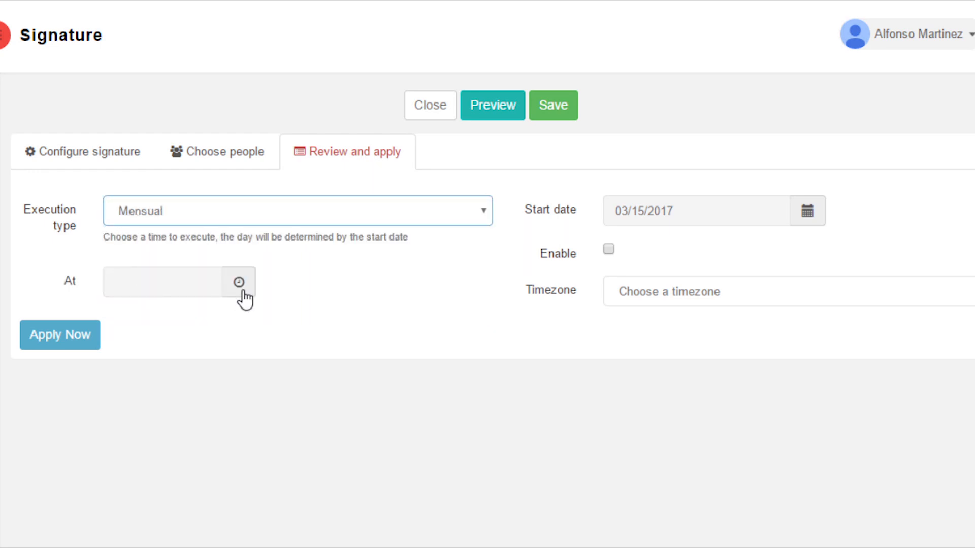
left_click(238, 282)
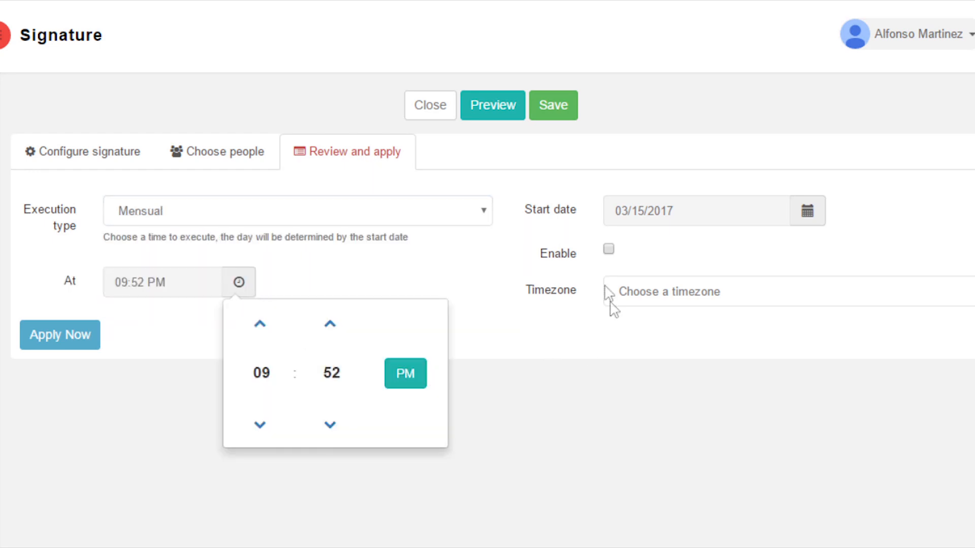
left_click(806, 211)
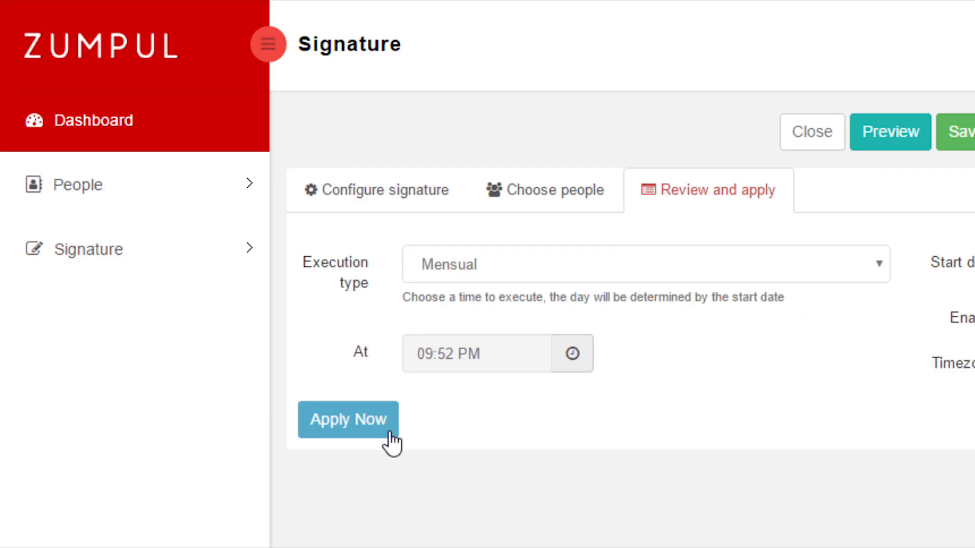
left_click(347, 420)
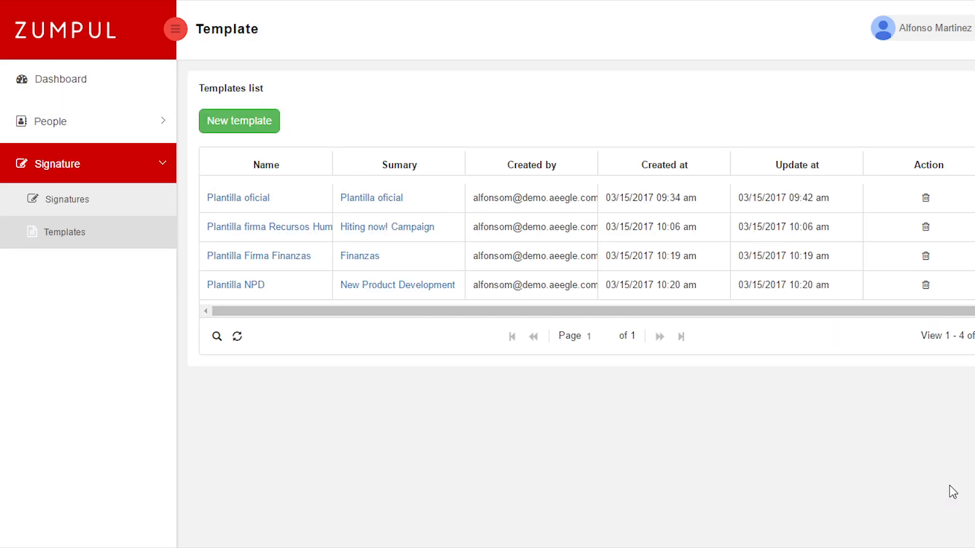
mouse_move(795, 453)
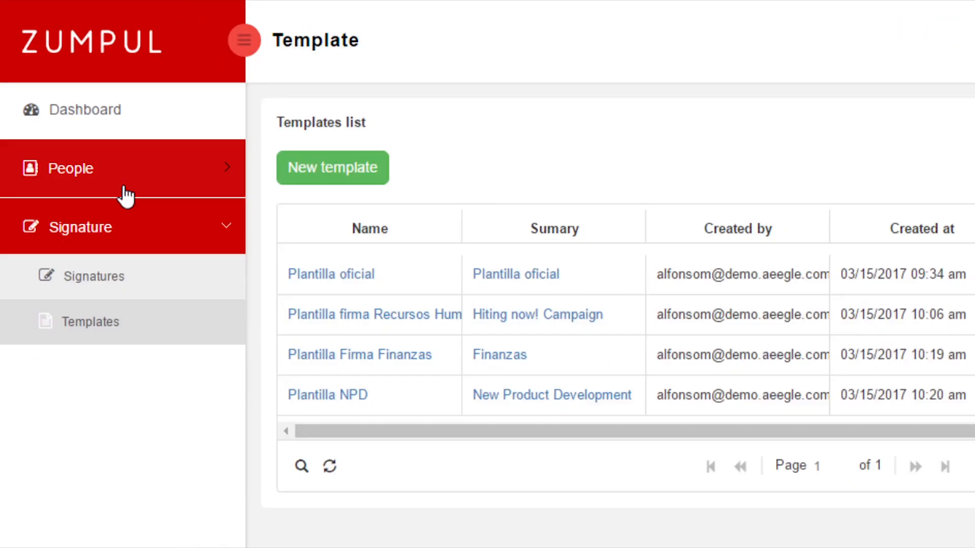
Enter company 'Aeeg' and location 'Calif' on the first person's profile.
left_click(71, 168)
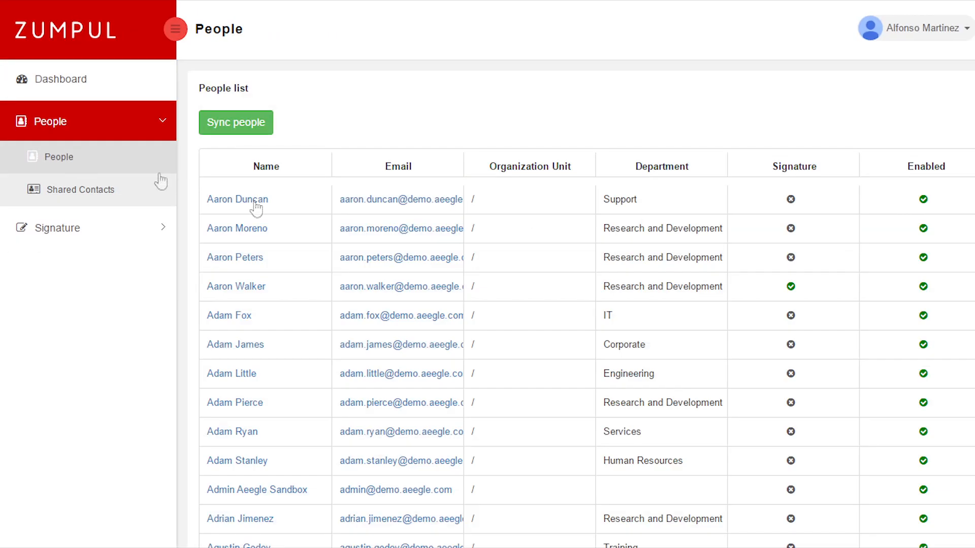
mouse_move(715, 149)
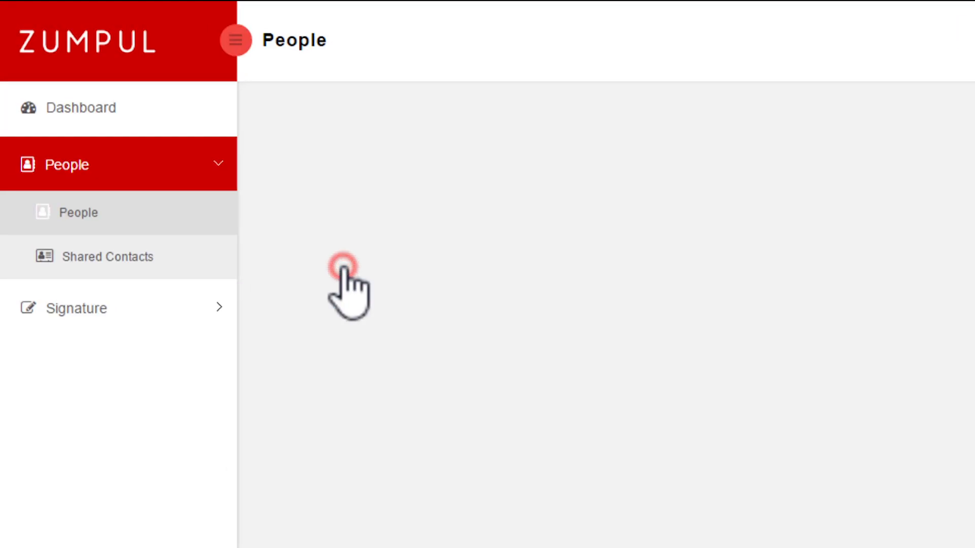
left_click(343, 266)
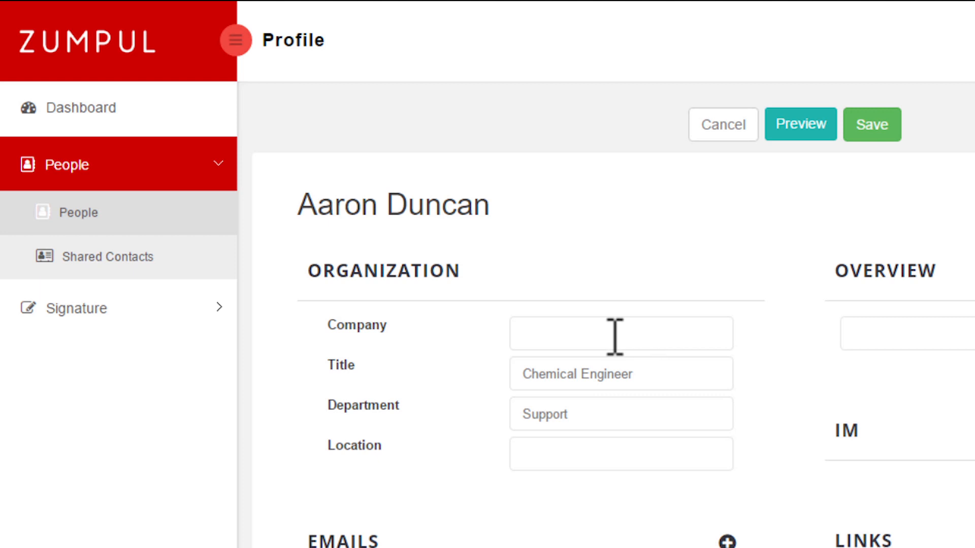
type("Aeeg")
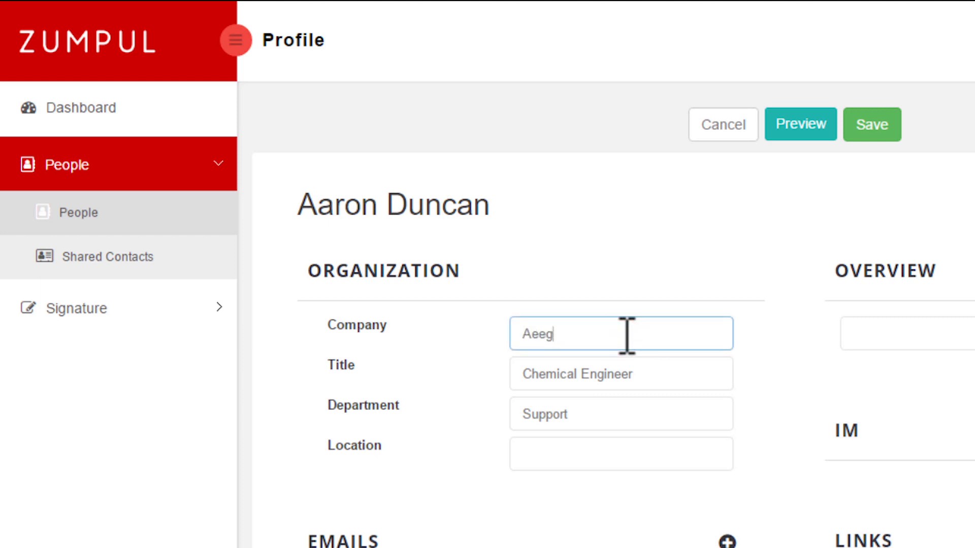
type("Calif")
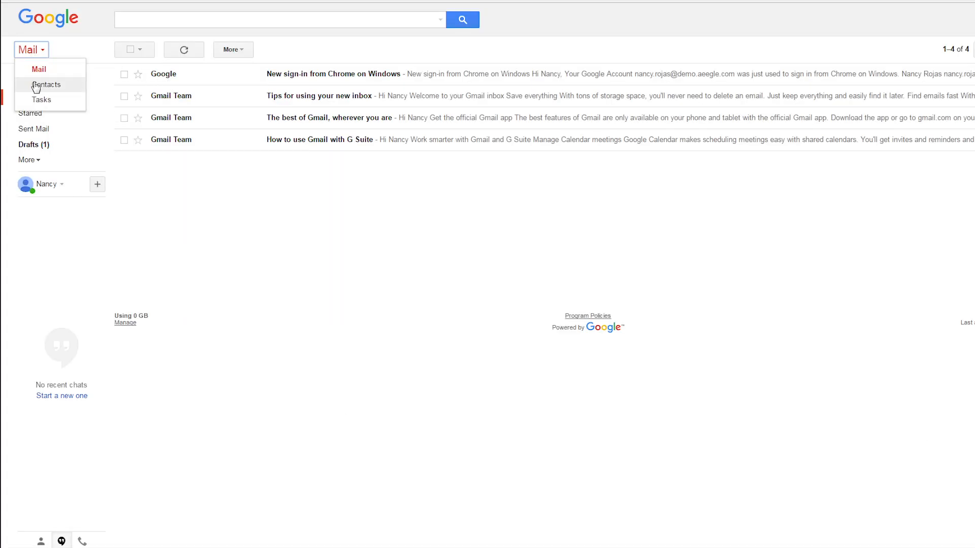
Switch to Contacts, show the Directory, and search for 'ADAM'.
left_click(46, 84)
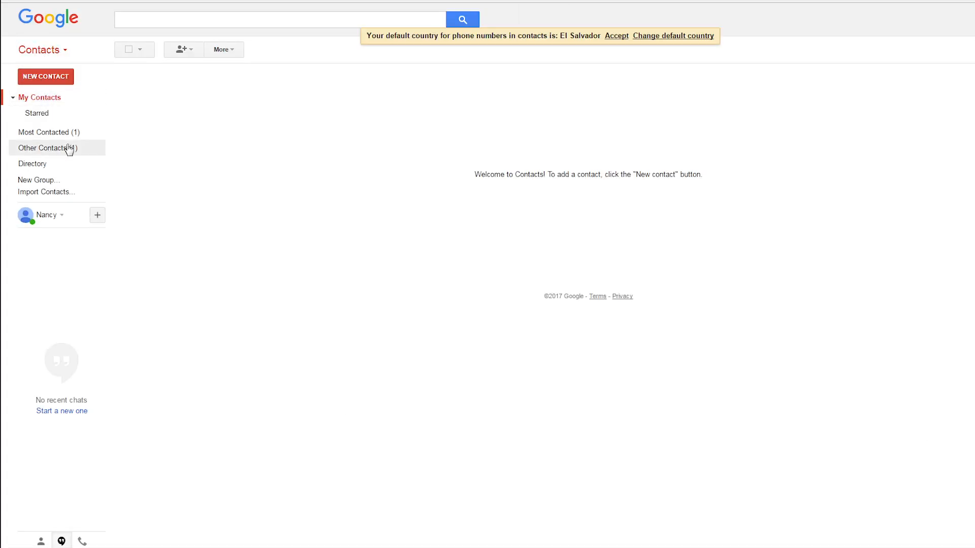
left_click(32, 163)
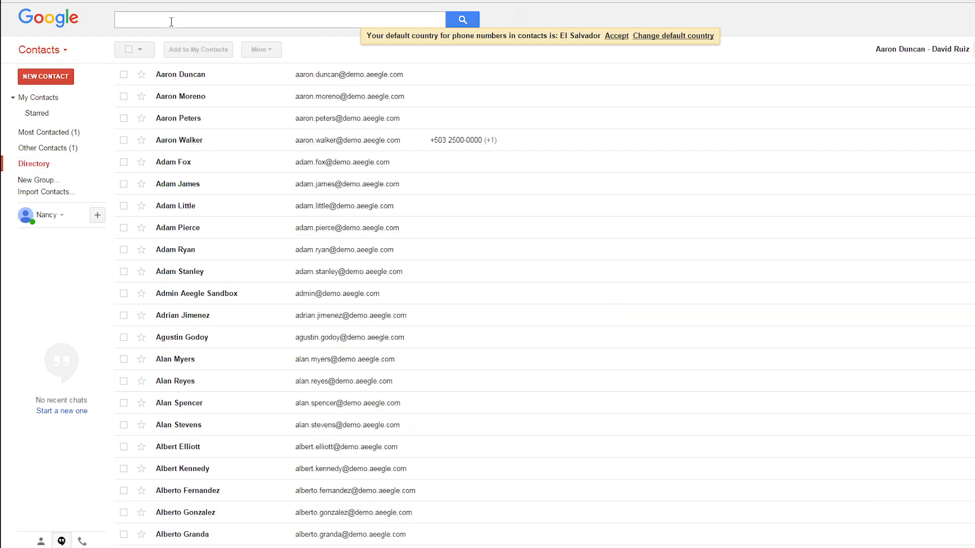
type("ADAM")
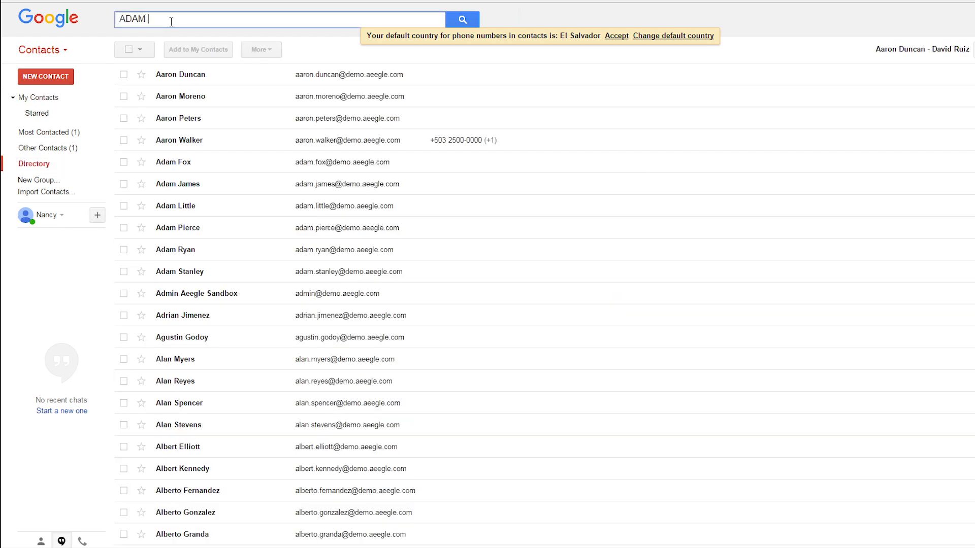